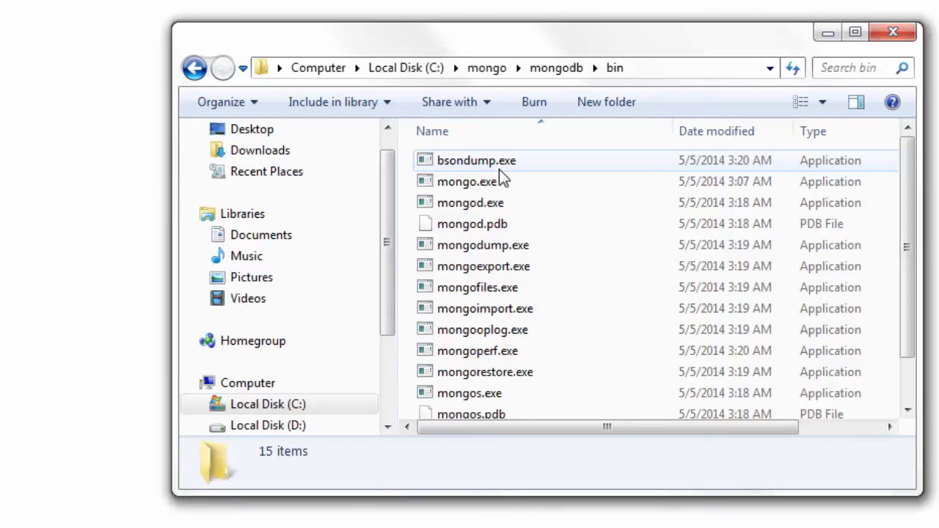
# Start mongod.exe from the bin folder and minimize its server console.
pyautogui.doubleClick(470, 203)
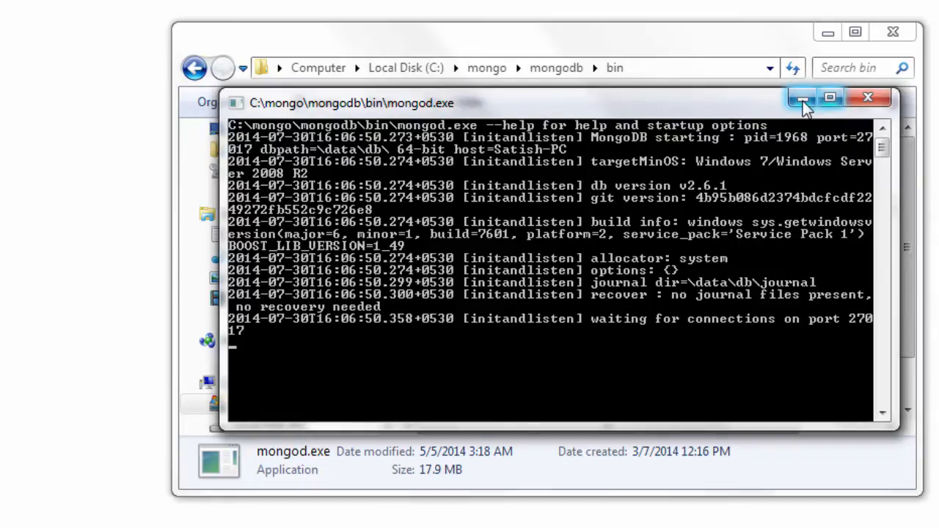
pyautogui.click(803, 97)
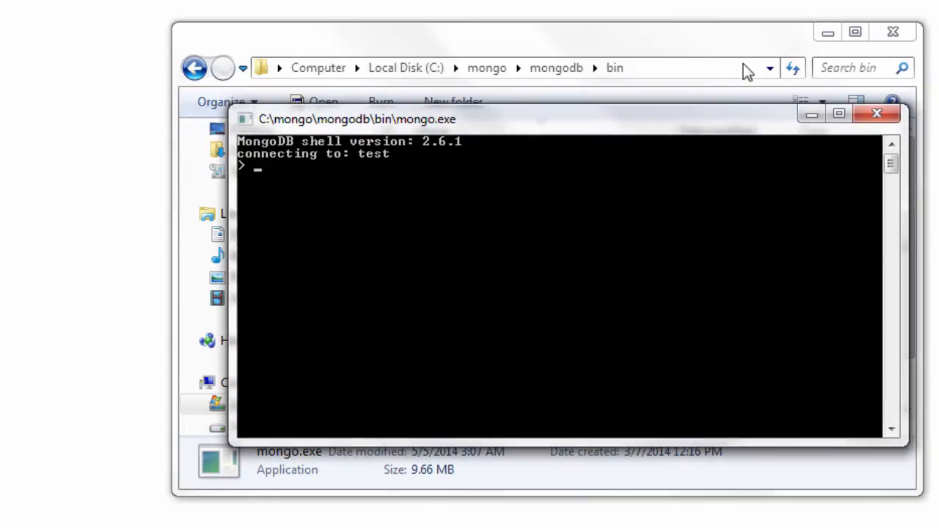
# Switch to database foo and insert document {a: 1} into the name collection.
pyautogui.click(838, 113)
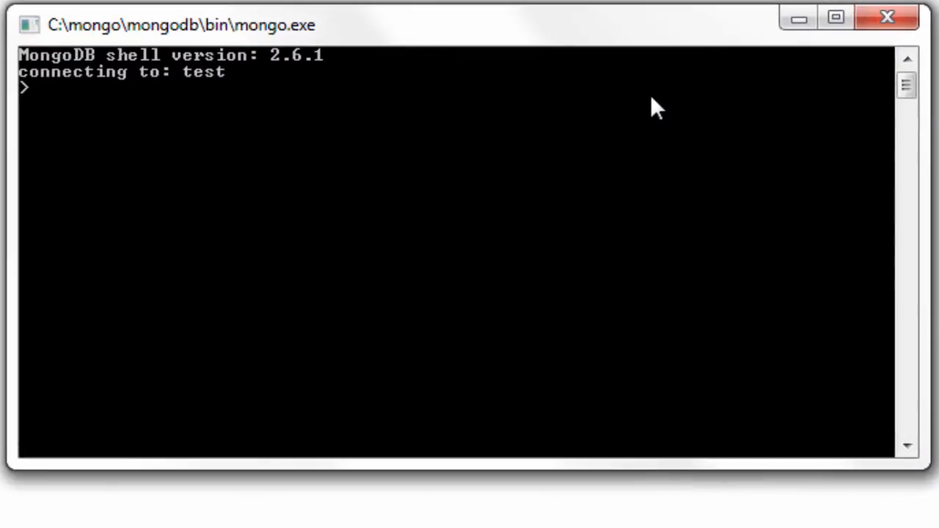
pyautogui.write('use foo')
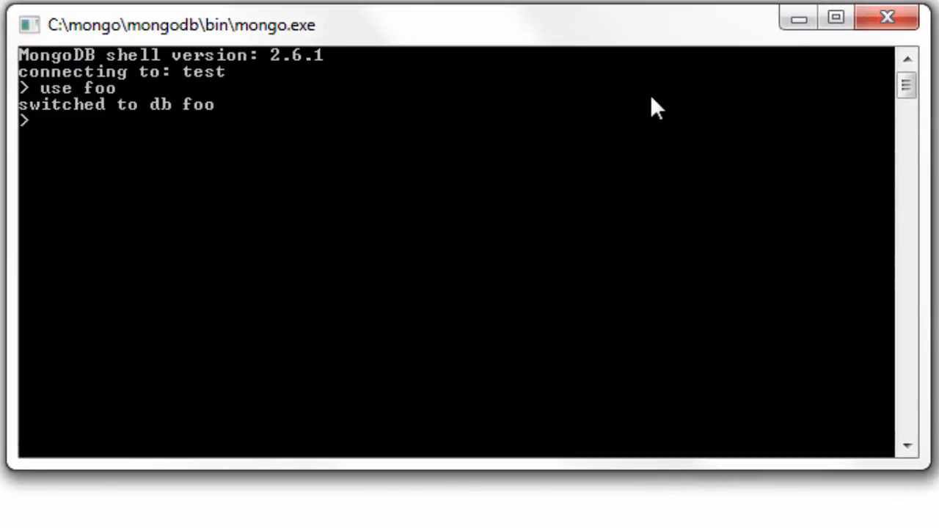
pyautogui.write('db.')
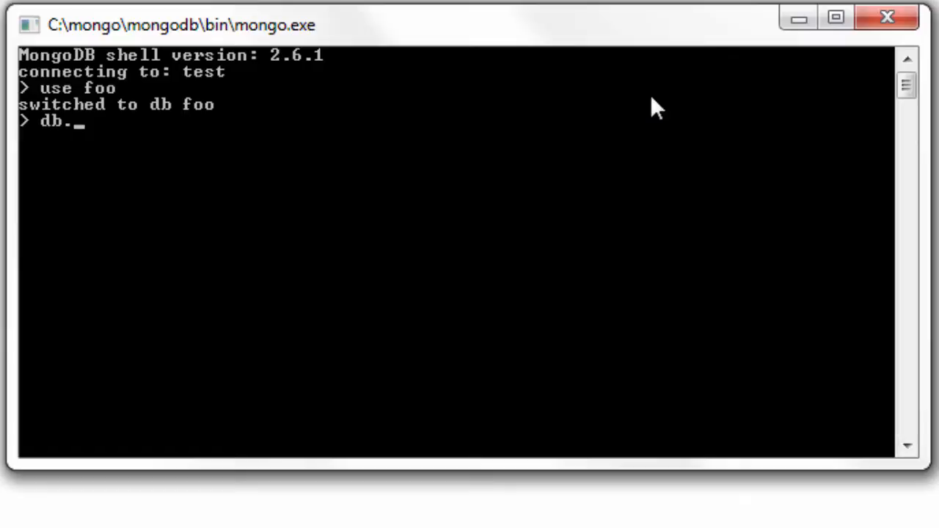
pyautogui.write('name.i')
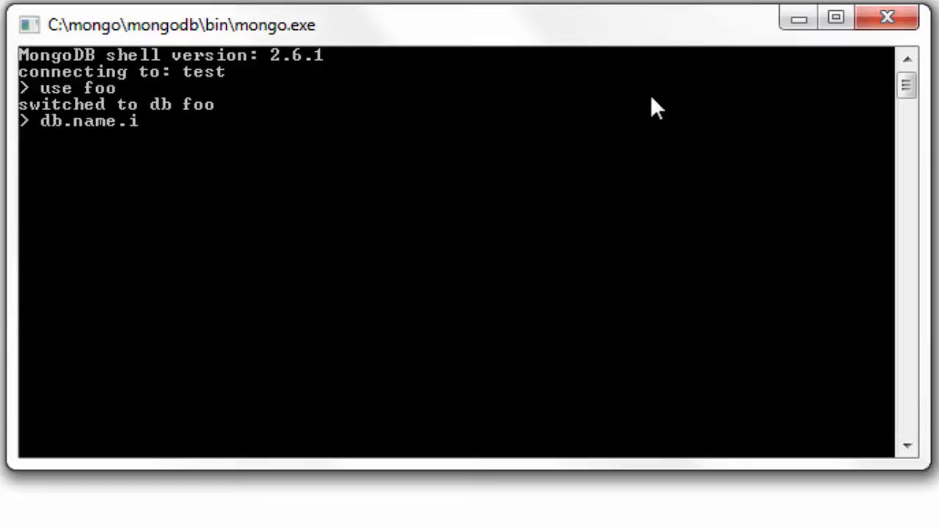
pyautogui.write('nsert();')
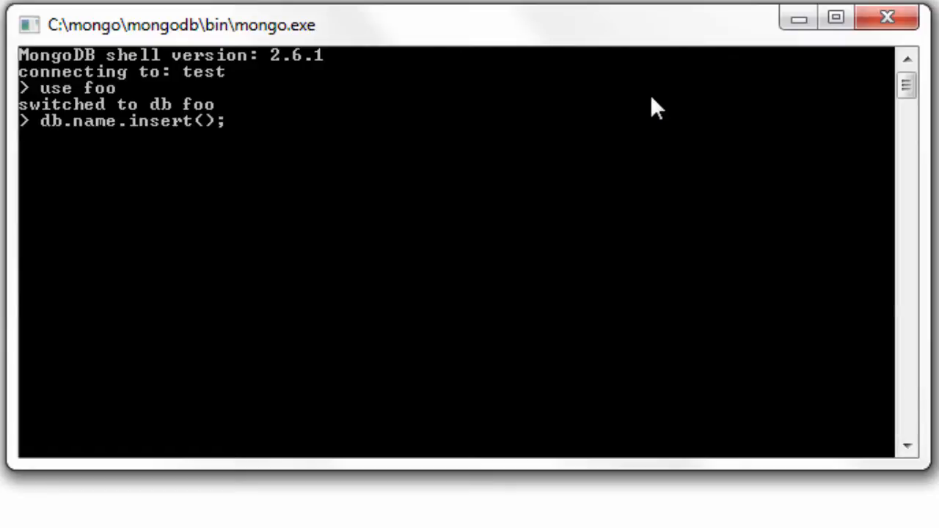
pyautogui.write('{}')
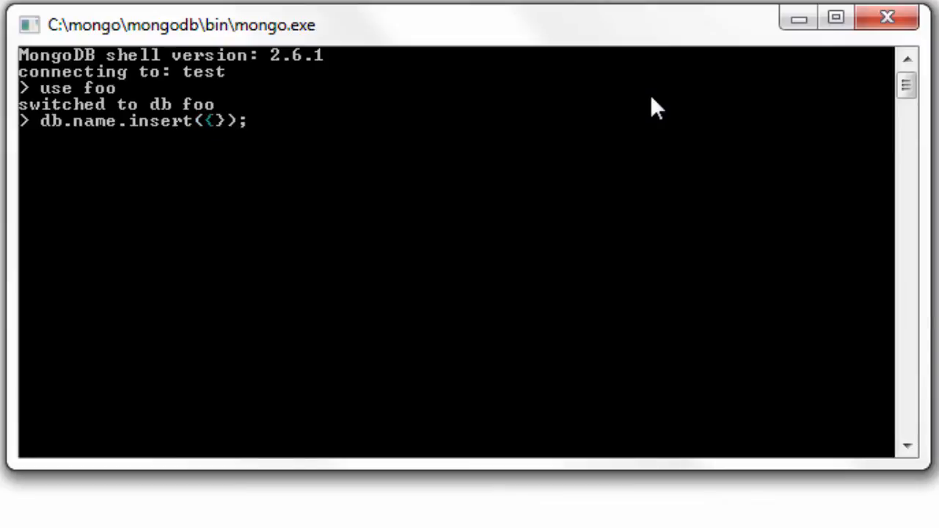
pyautogui.write('_i')
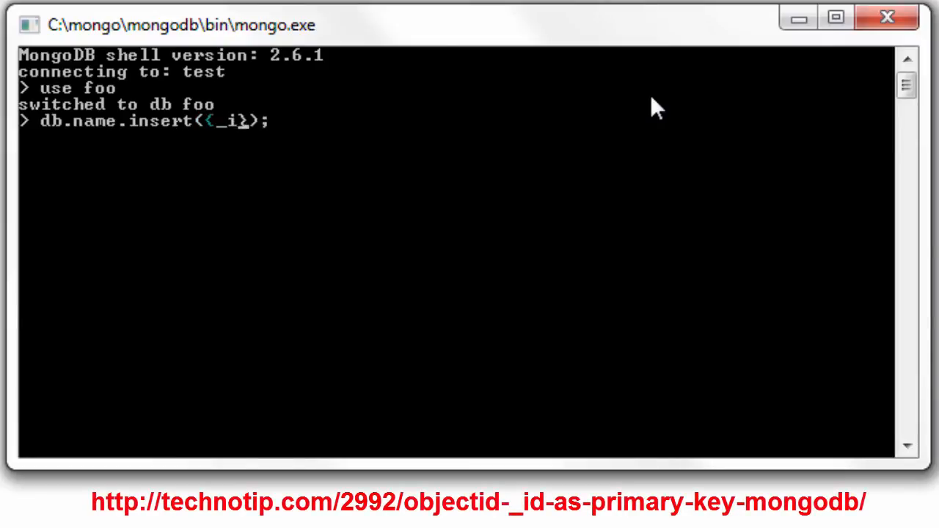
pyautogui.write('a: 1')
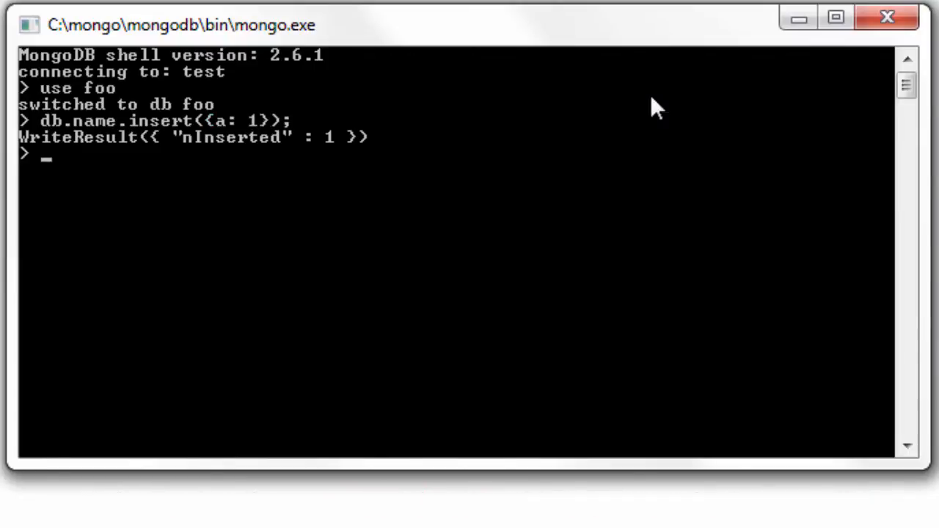
pyautogui.write('show collections')
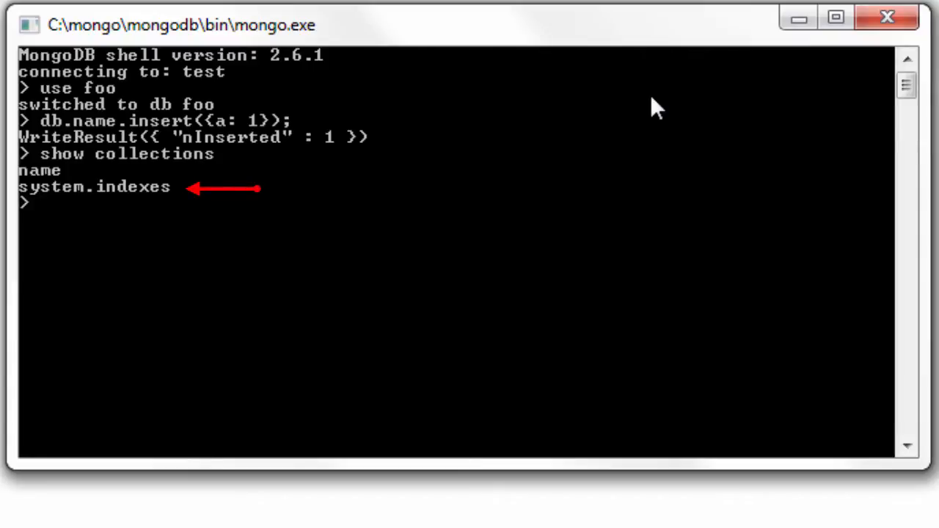
# List foo's collections and query system.indexes, showing only the default _id index.
pyautogui.write('db.sys')
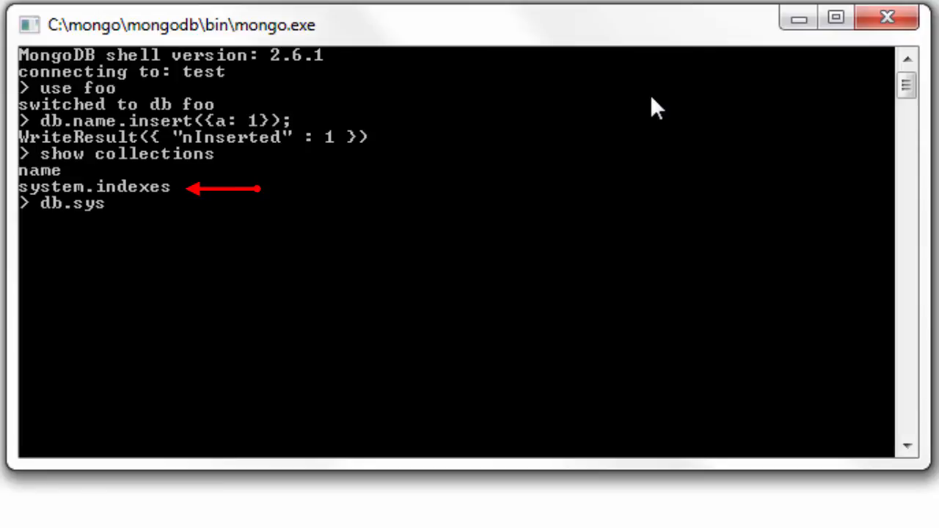
pyautogui.write('tem.inde')
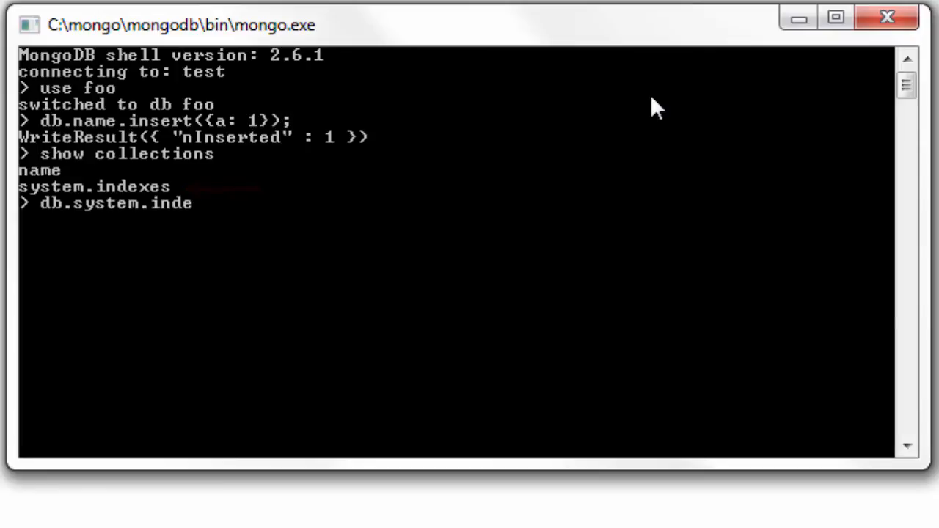
pyautogui.write('xes.find(')
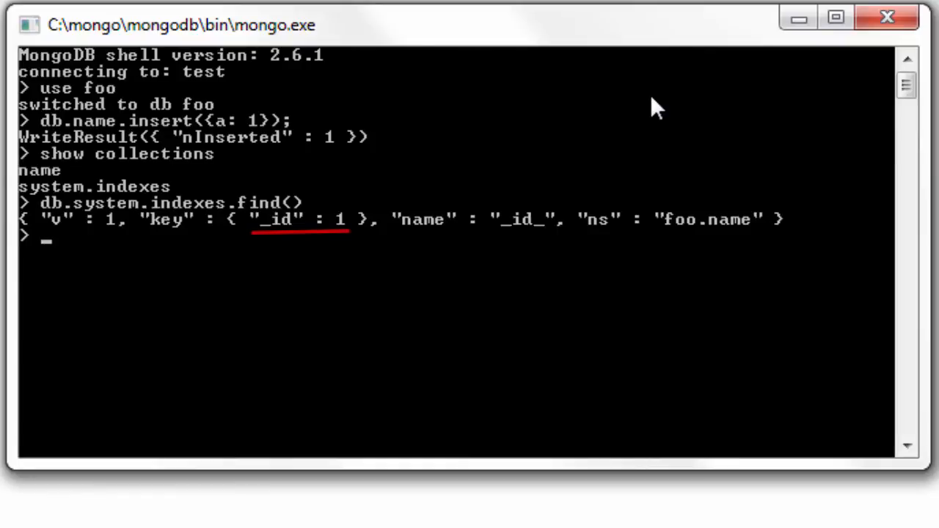
pyautogui.write('db.system.indexes.find()')
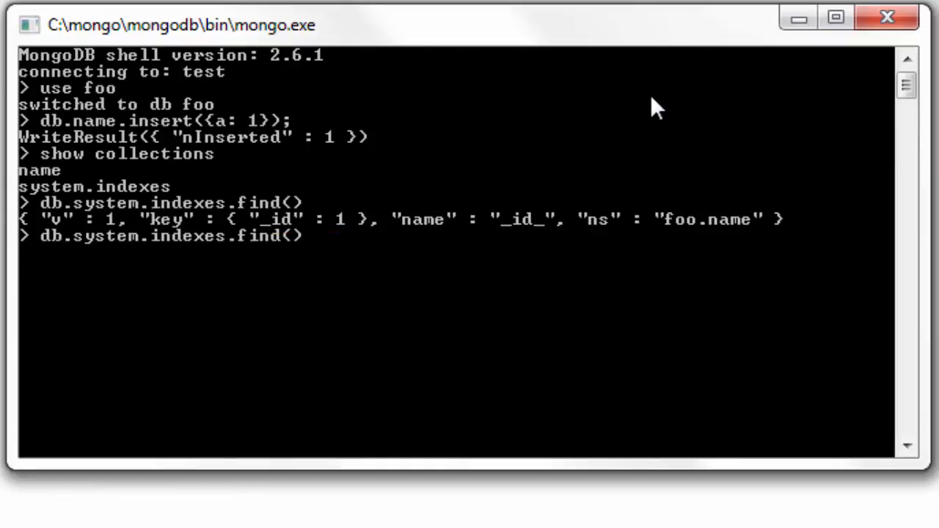
pyautogui.write('show collections')
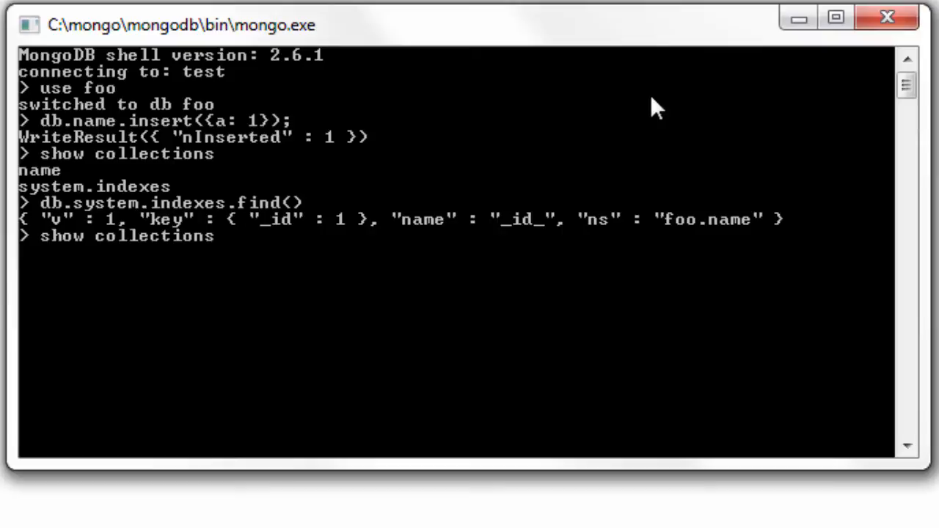
pyautogui.write('db.name.insert({a: 1});')
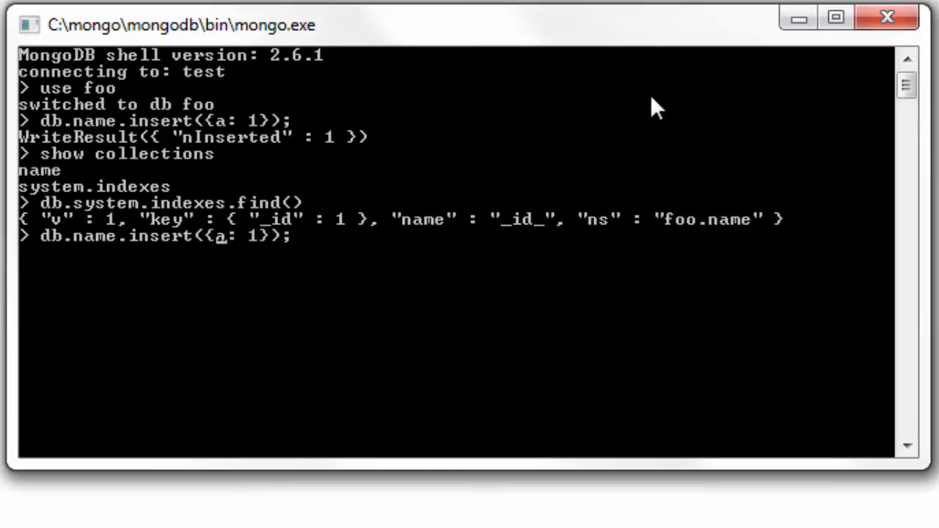
# Insert {_id: 1, a: 1}, hit E11000 with a second _id 1, then list documents.
pyautogui.write('_id: 1,')
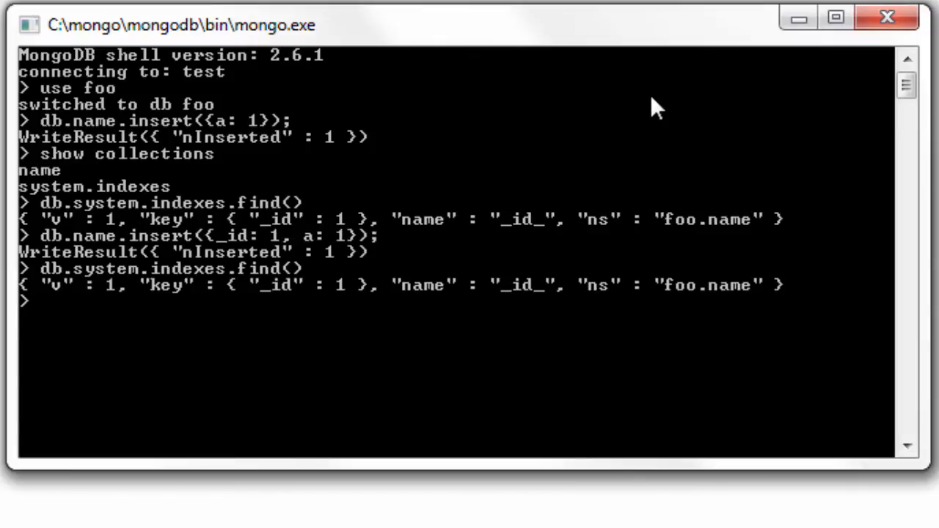
pyautogui.write('db.system.indexes.find()')
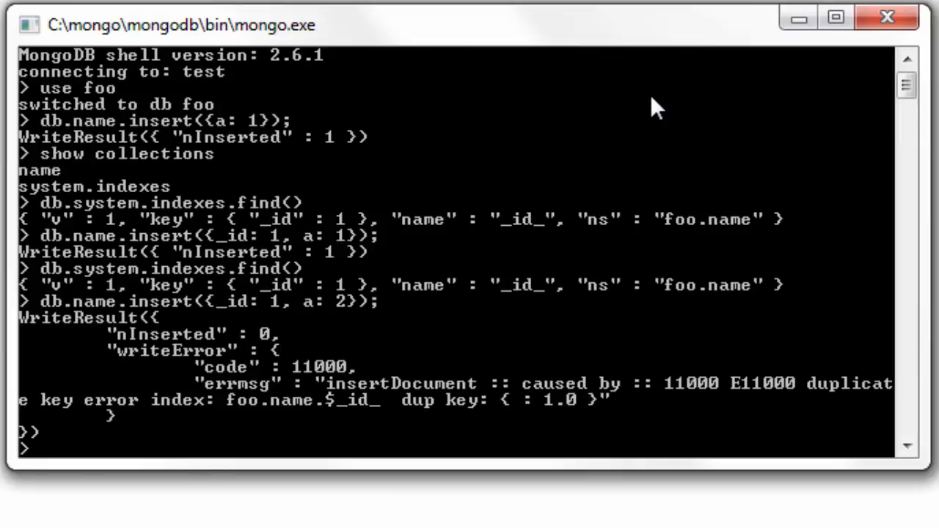
pyautogui.write('db.name.find(')
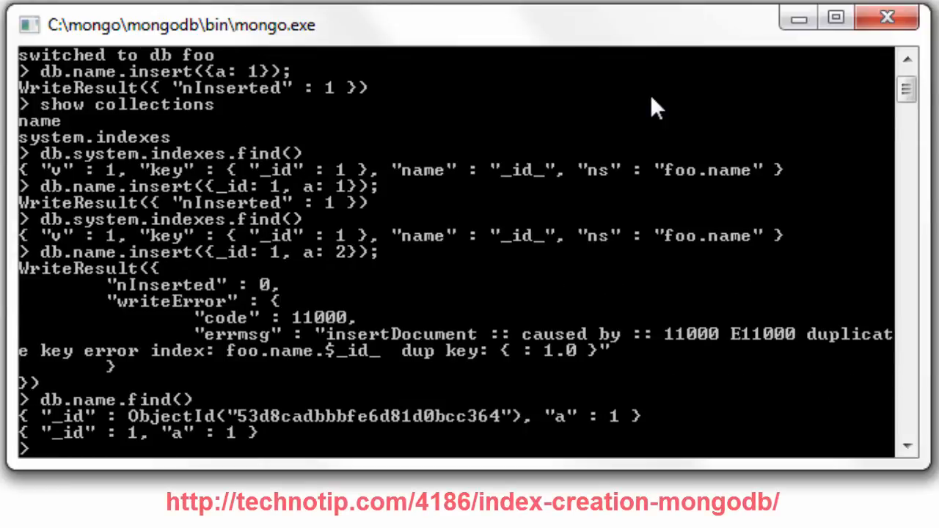
# Create an ascending index on field a with ensureIndex and list system.indexes.
pyautogui.write('db.name.e')
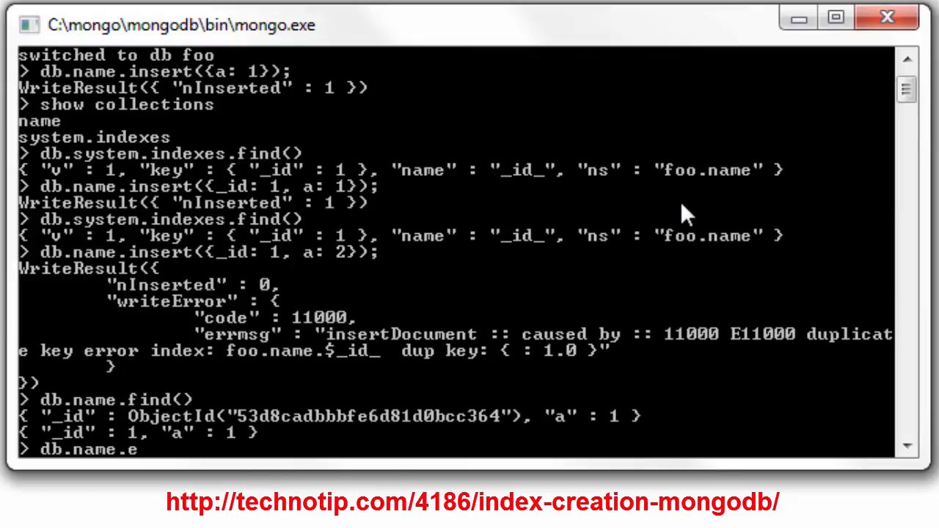
pyautogui.write('nsureIndex')
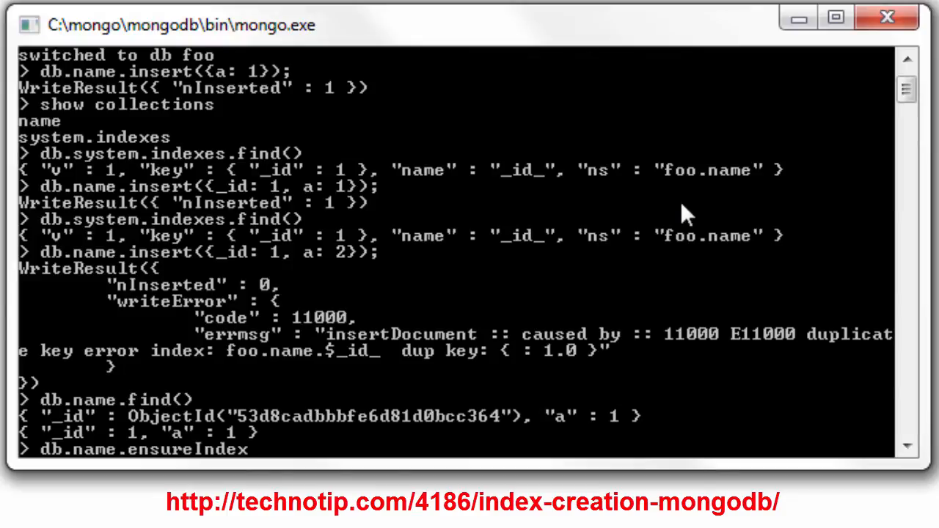
pyautogui.write('();')
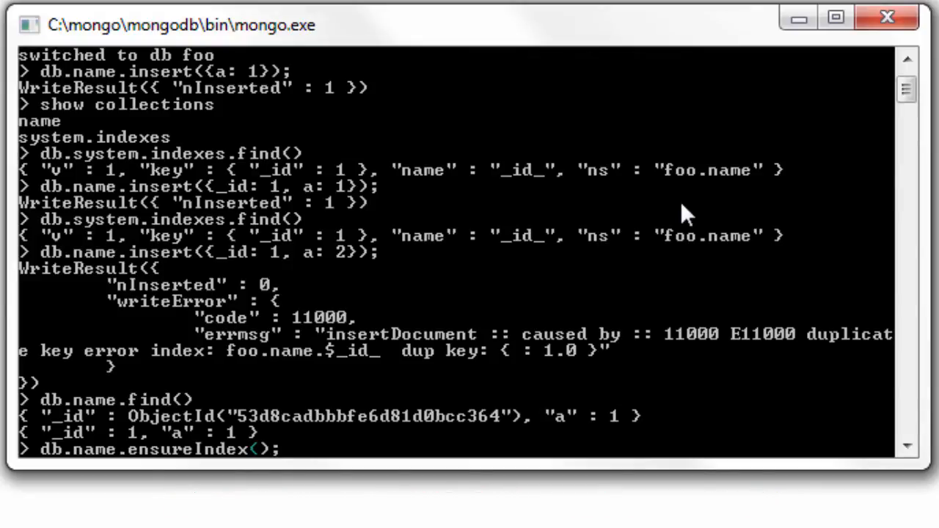
pyautogui.write('{a: }')
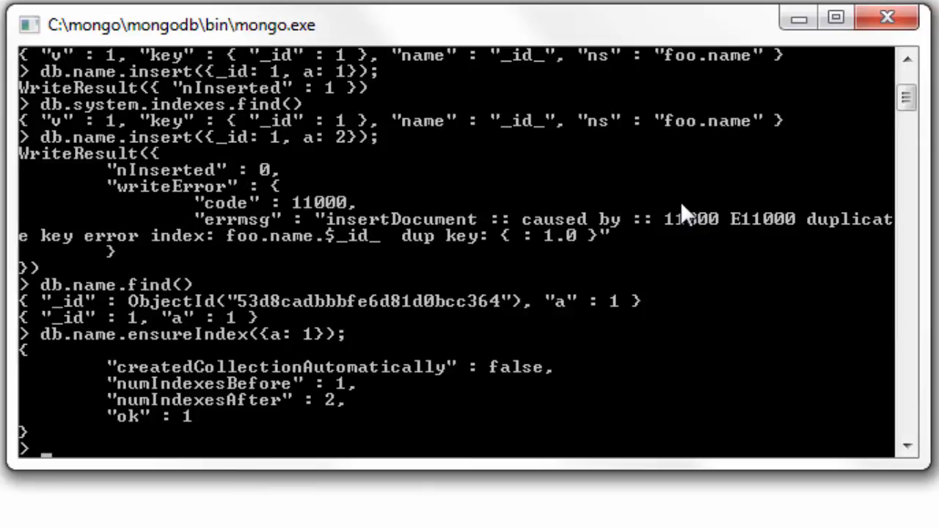
pyautogui.write('db.system.indexes.find()')
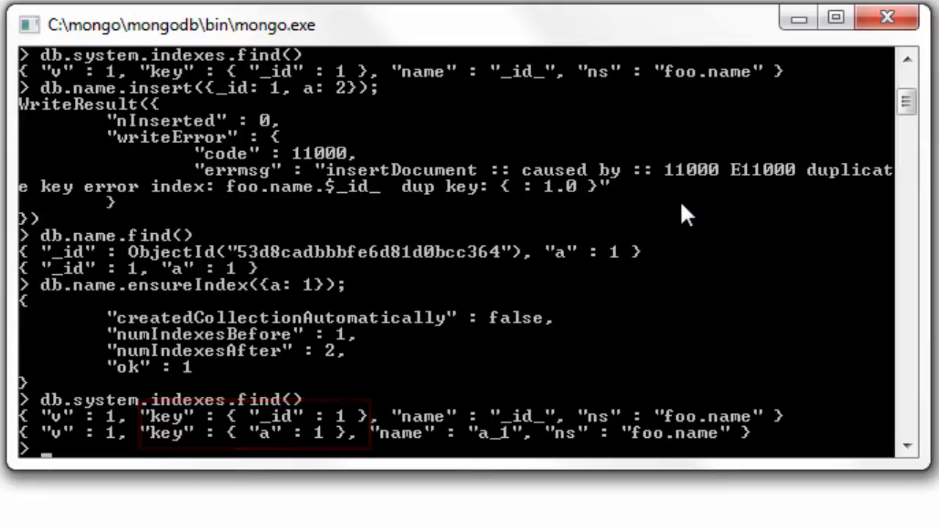
# Insert another {a: 1} document and query foo.name, showing three documents.
pyautogui.write('db.name.find(')
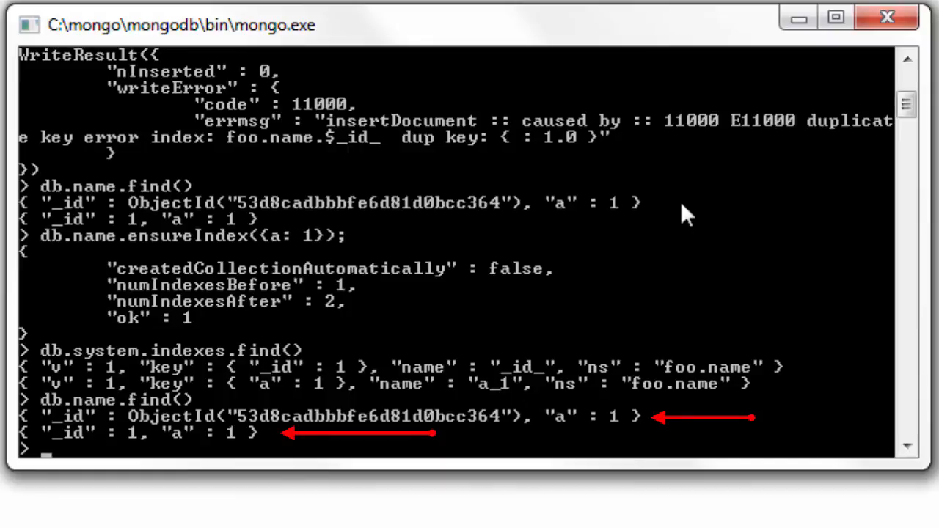
pyautogui.write('db.')
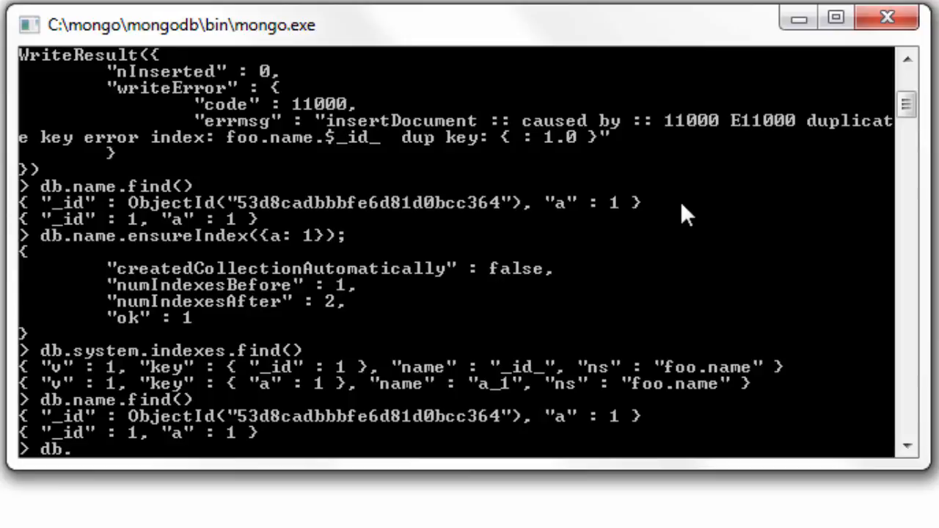
pyautogui.write('name.insert();')
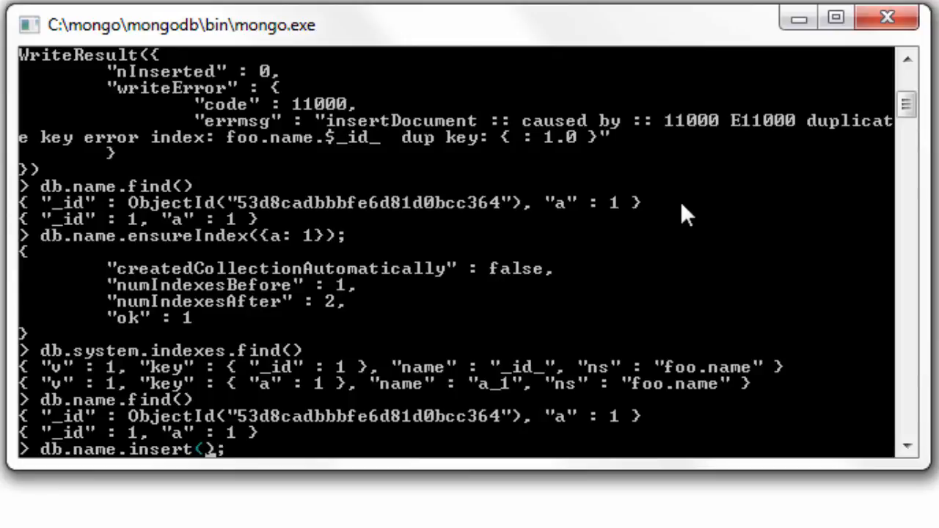
pyautogui.write('a}')
pyautogui.write('db.name.find(')
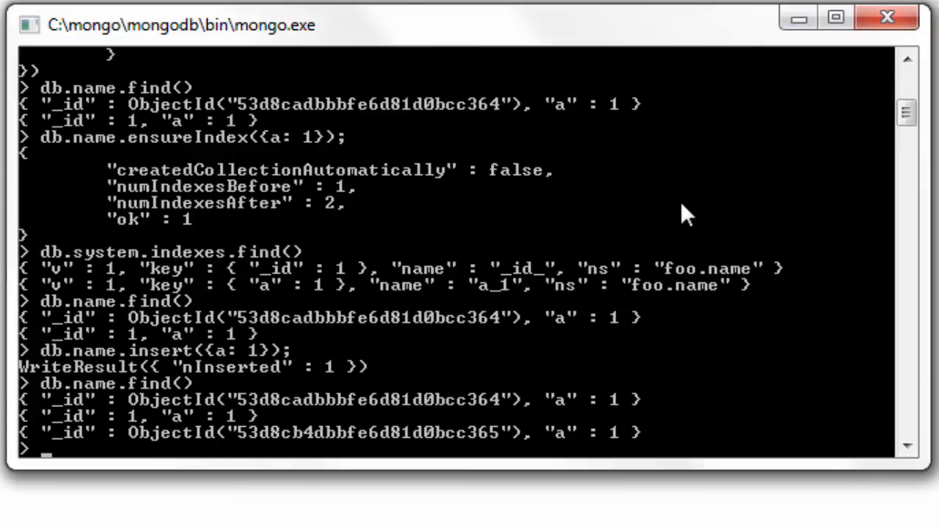
pyautogui.write('d')
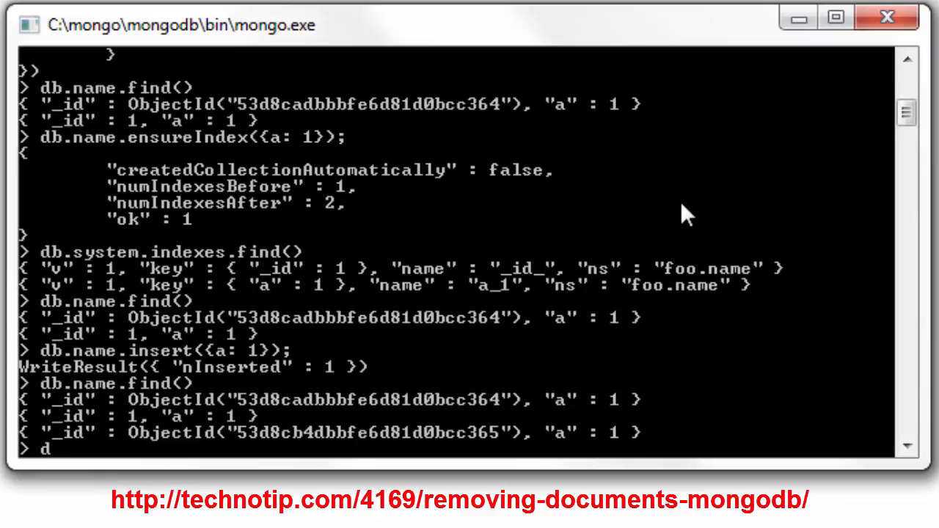
# Remove all {a: 1} documents from foo.name and confirm find returns nothing.
pyautogui.write('b.name.remov')
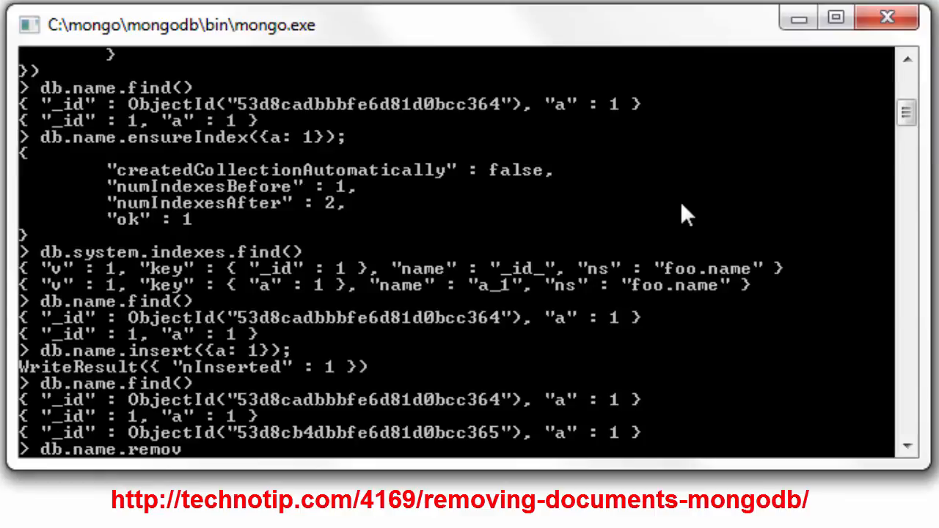
pyautogui.write('e();')
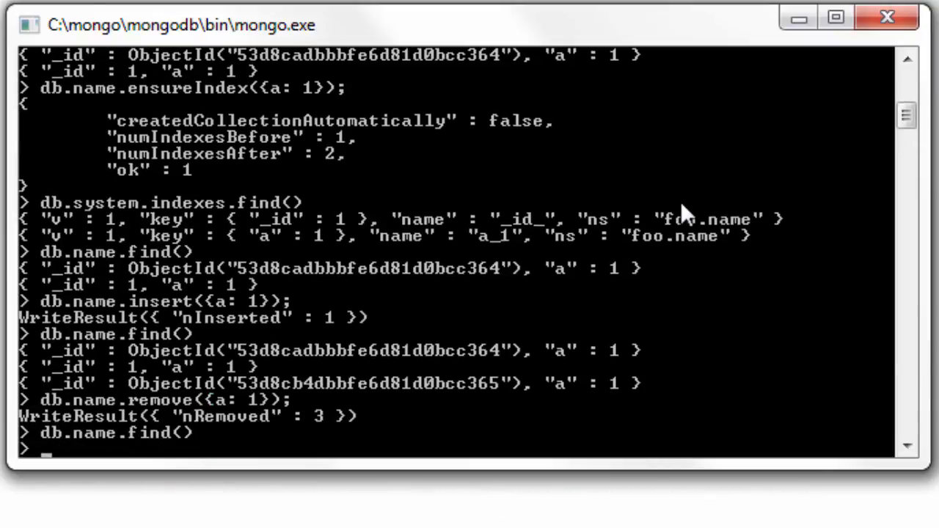
pyautogui.write('db.name.')
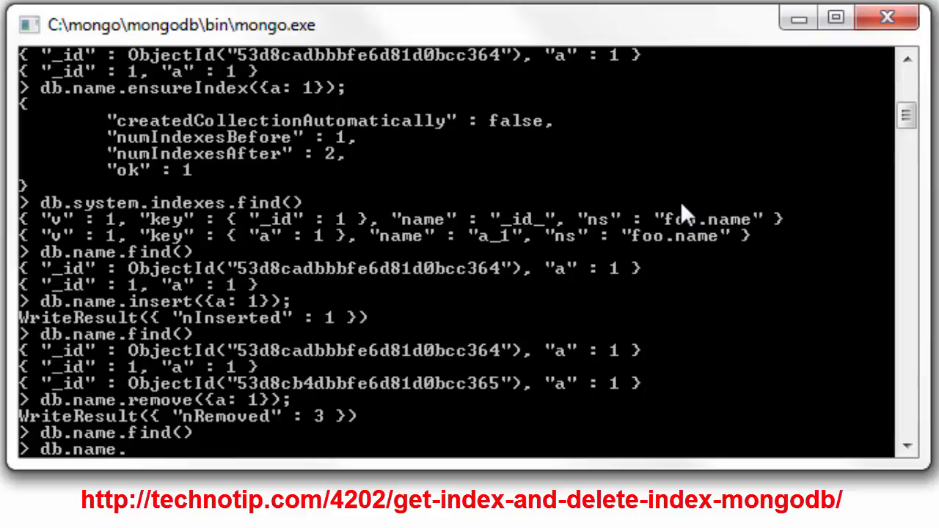
# Drop the {a: 1} index and list system.indexes, leaving only _id_.
pyautogui.write('drop')
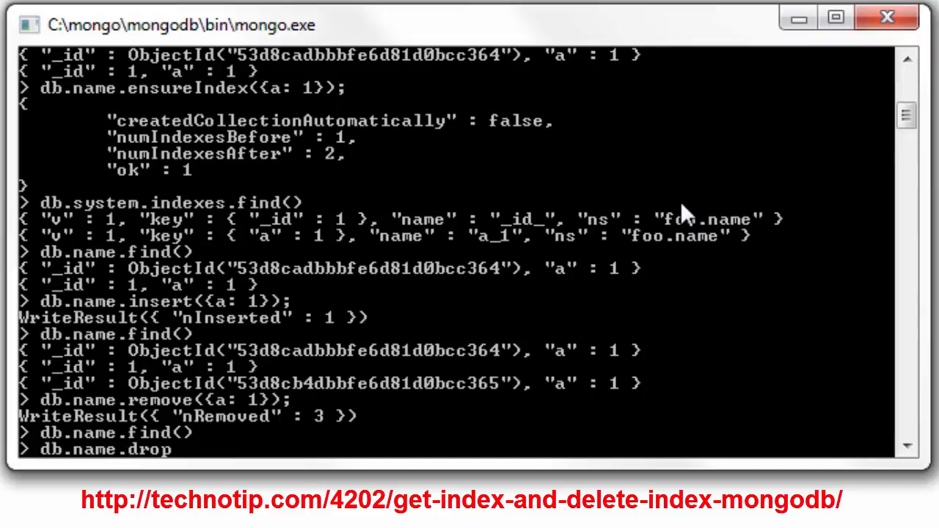
pyautogui.write('Index()')
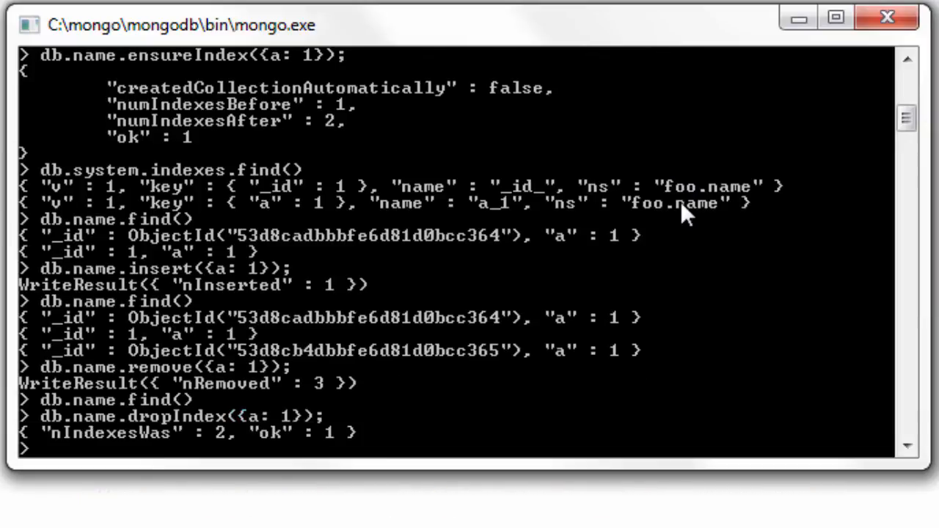
pyautogui.write('db.system.ind')
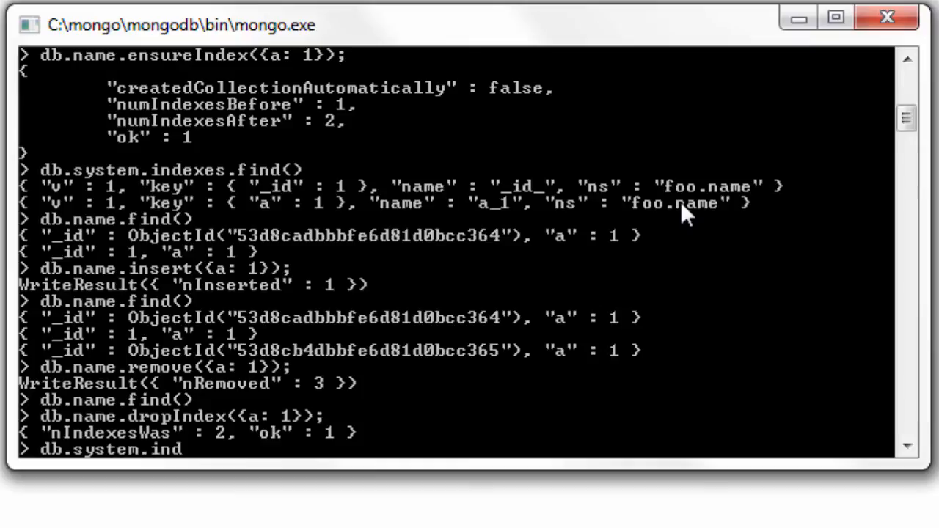
pyautogui.write('exes.find')
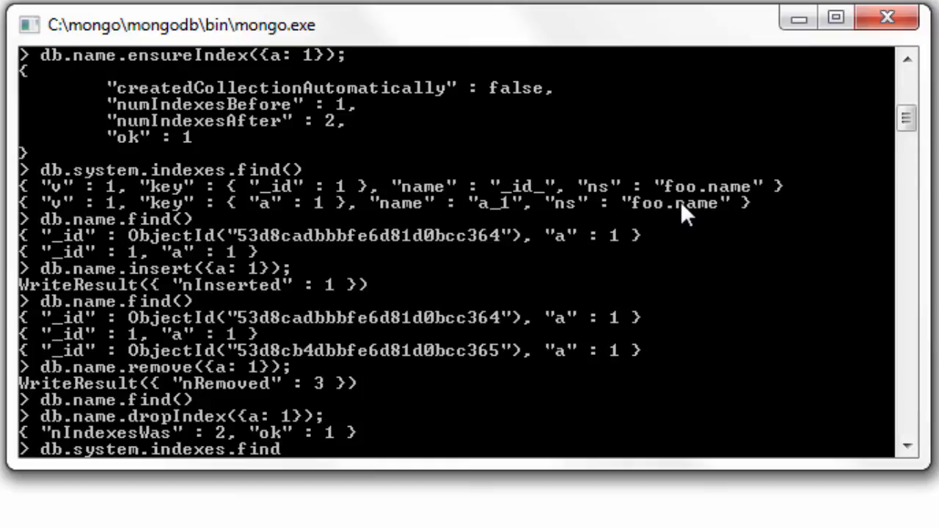
pyautogui.press('enter')
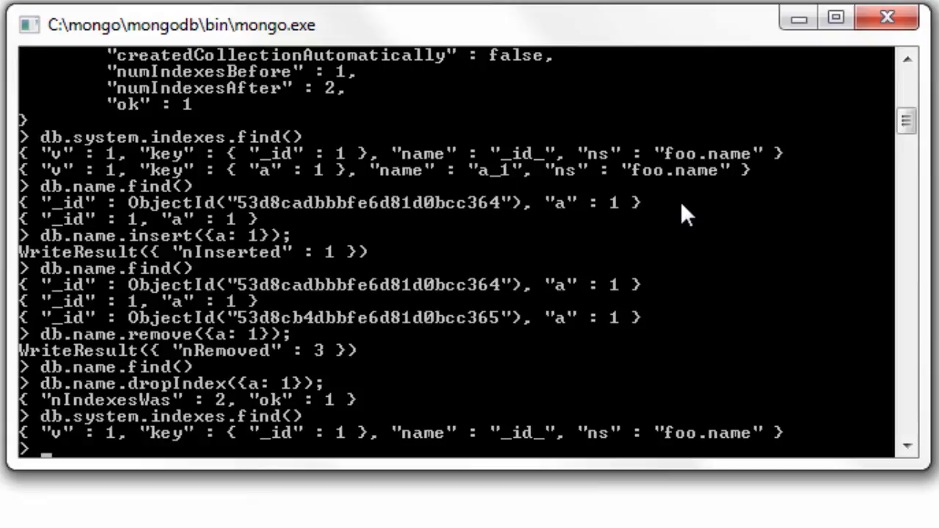
pyautogui.write('db.name.insert')
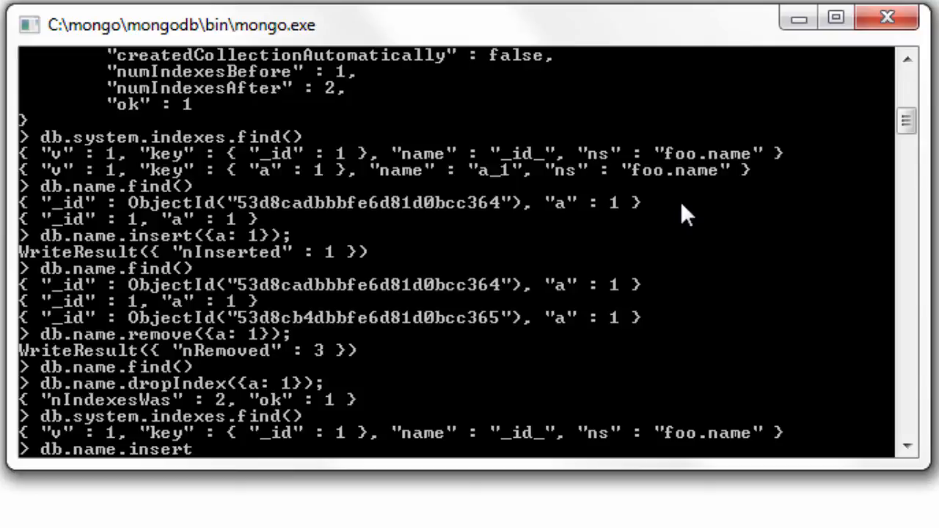
# Insert {a: 1} into the empty name collection and query it.
pyautogui.write('({});')
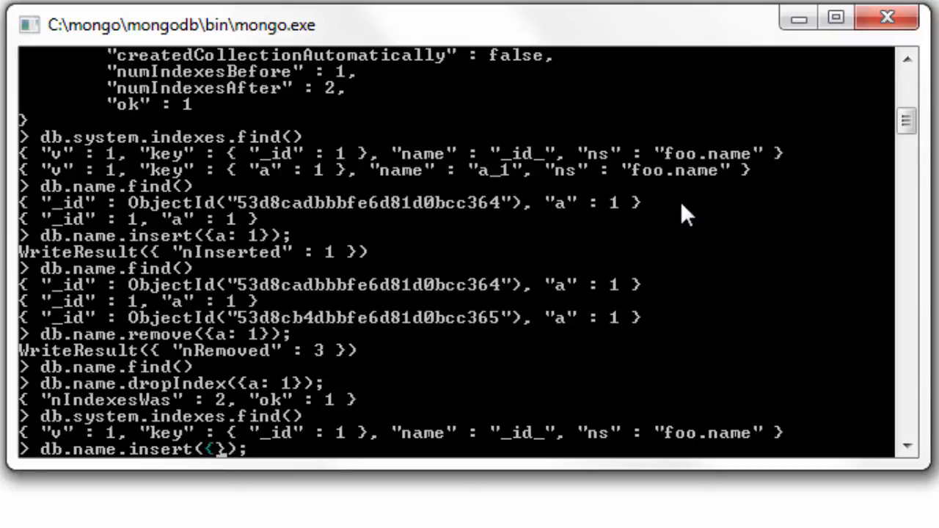
pyautogui.write('a: 1')
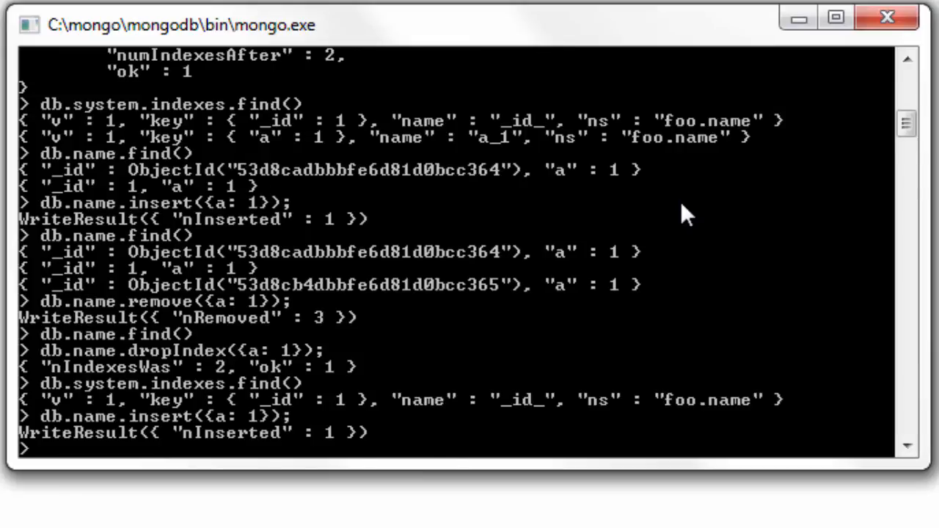
pyautogui.write('db.name.dropIndex({a: 1});')
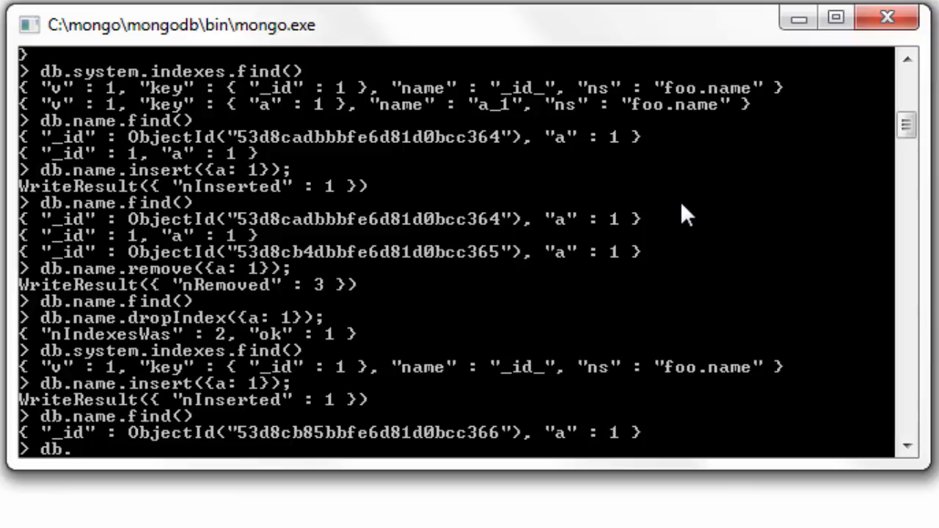
# Run ensureIndex({a: 1}, {unique: true}) on foo.name, raising its index count to two.
pyautogui.write('name.ensureIndex')
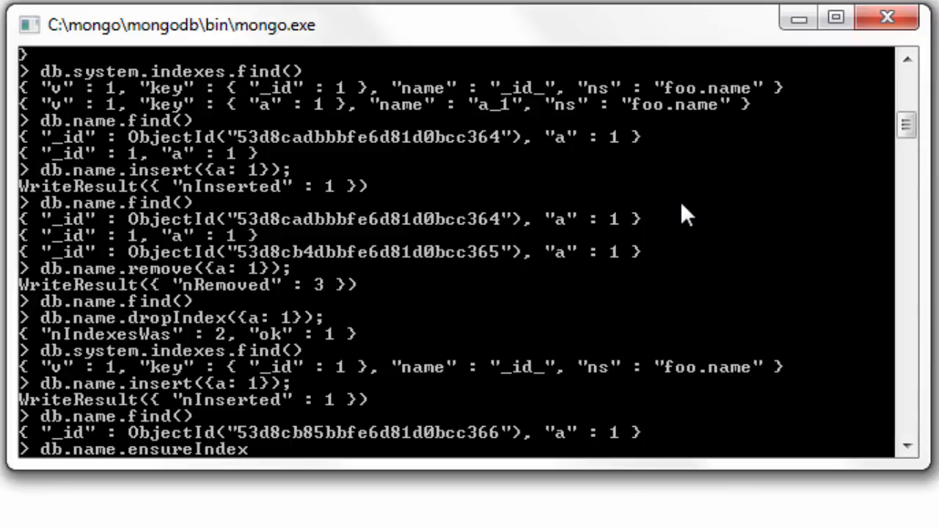
pyautogui.write('();')
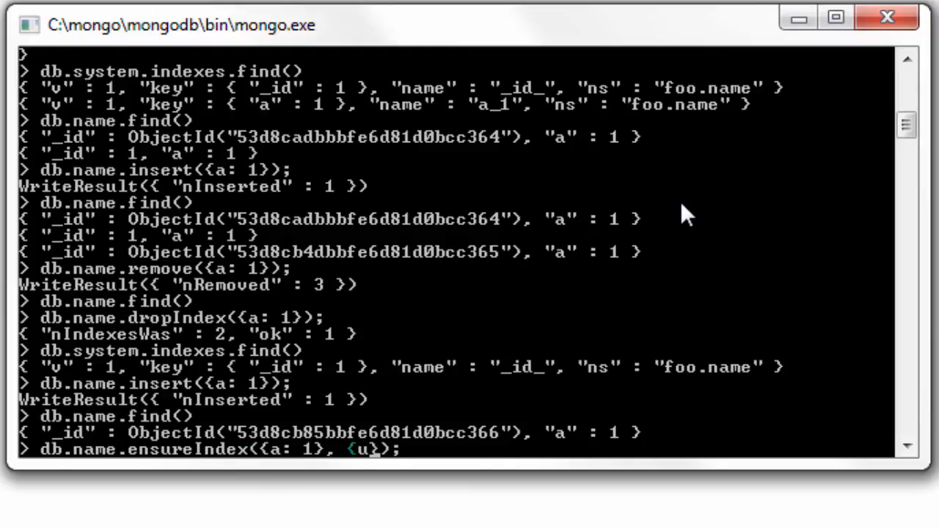
pyautogui.write('nique: true')
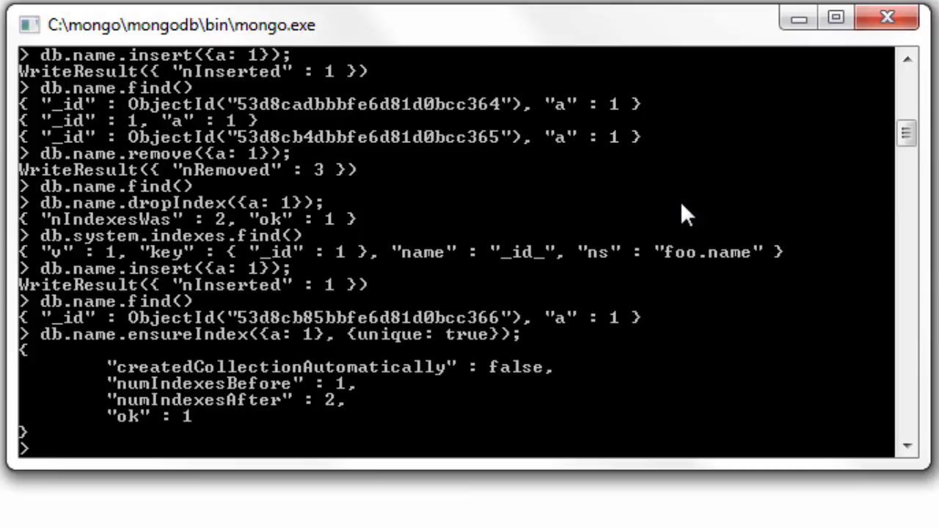
pyautogui.write('db.system.')
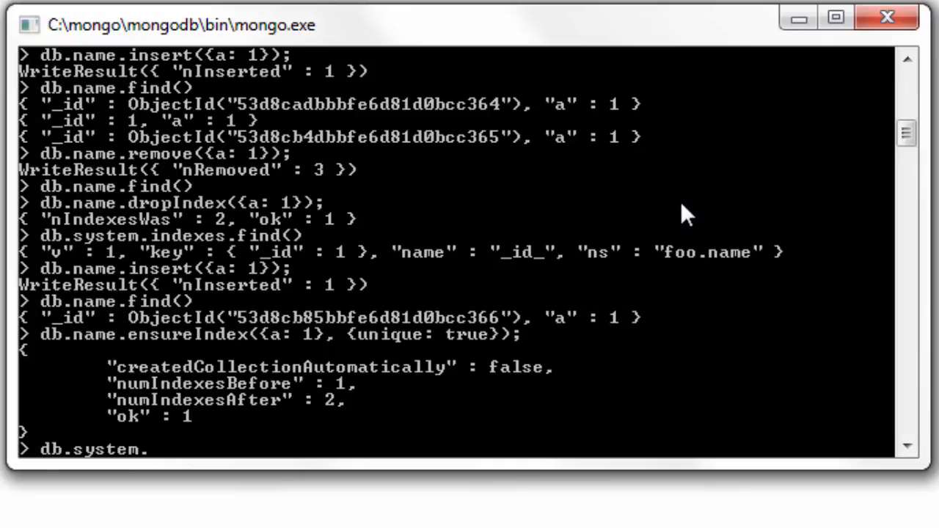
# List system.indexes plainly and with .pretty(), confirming a_1 is unique: true.
pyautogui.write('indexes.find(')
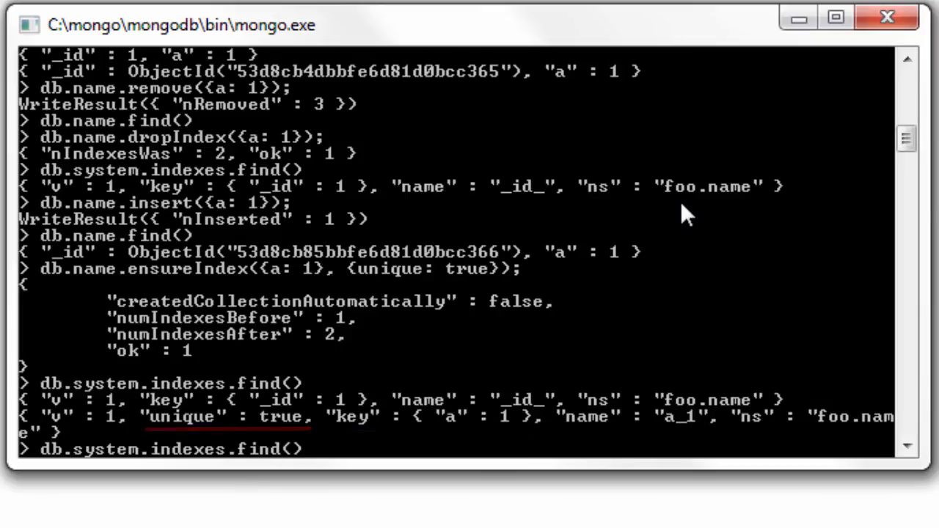
pyautogui.write('.pretty')
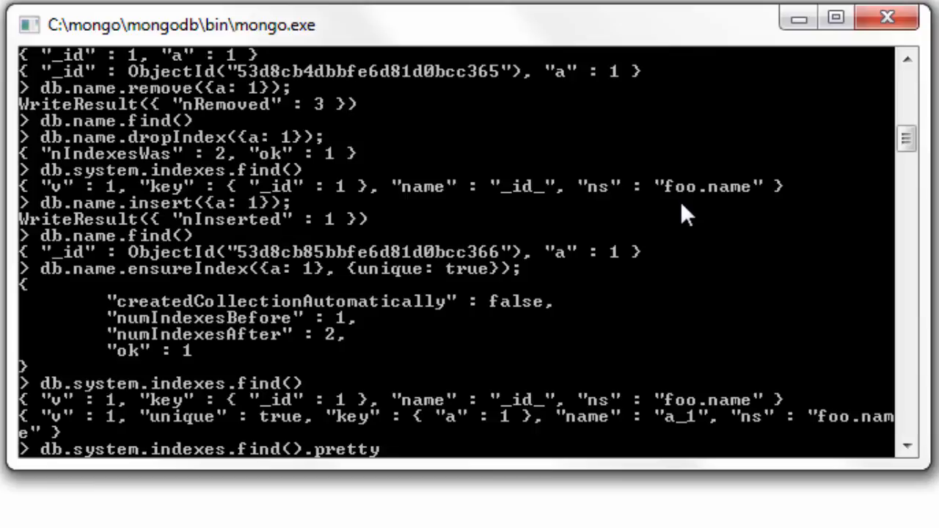
pyautogui.press('enter')
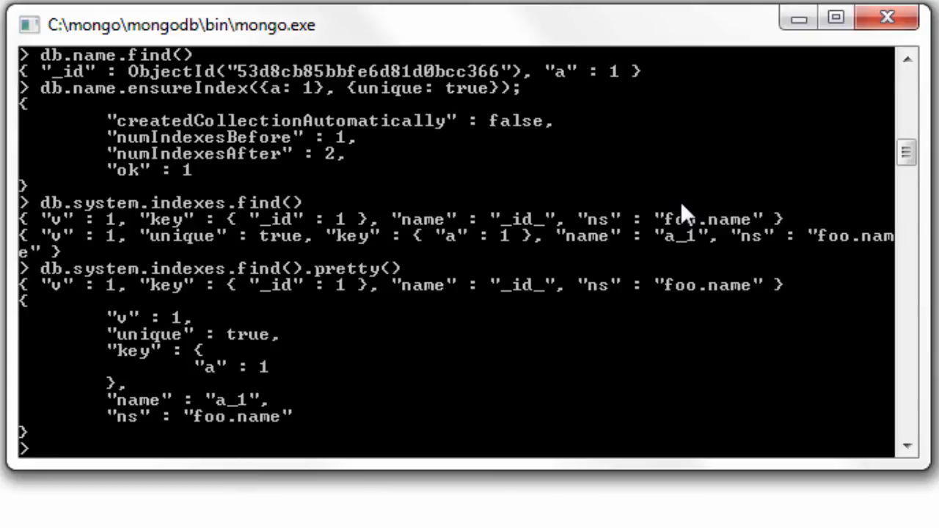
pyautogui.write('db.name.insert();')
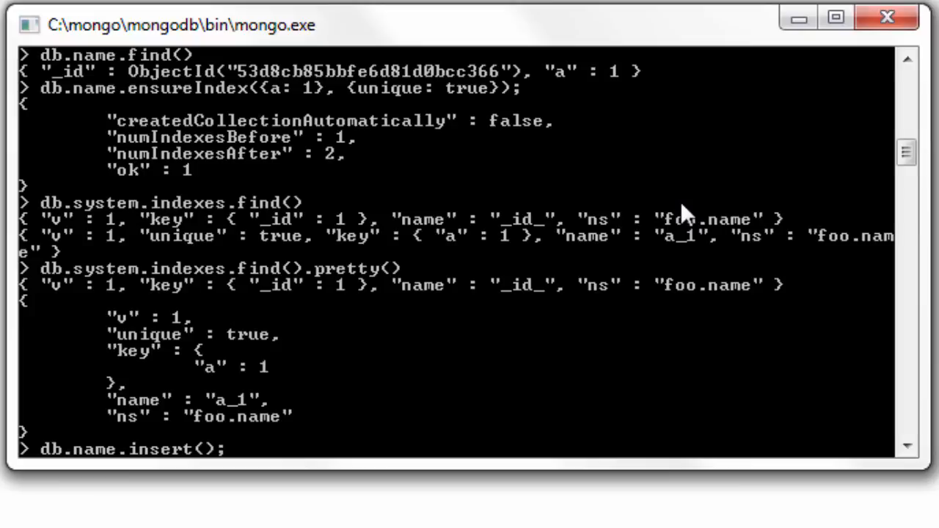
# Insert duplicate {a: 1} into db.name, confirm find shows one document, then retry the insert.
pyautogui.write('{a}')
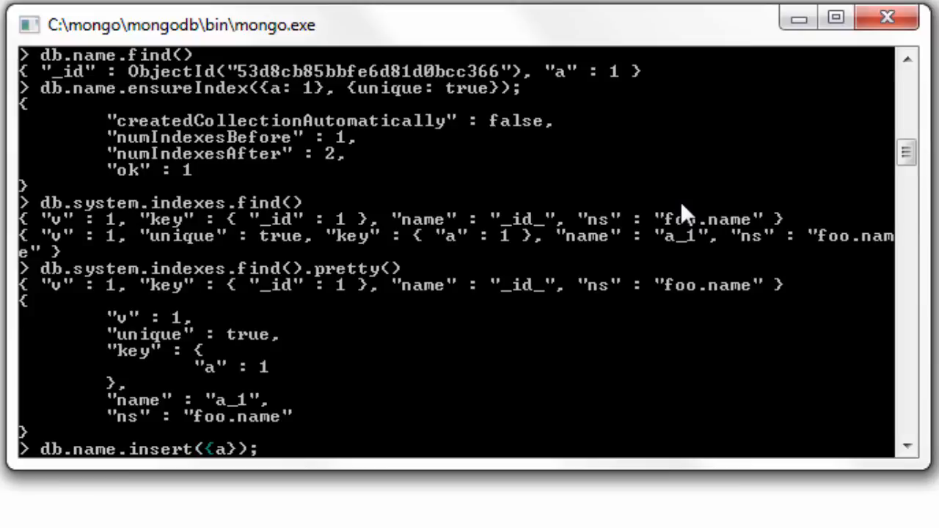
pyautogui.write(': 1')
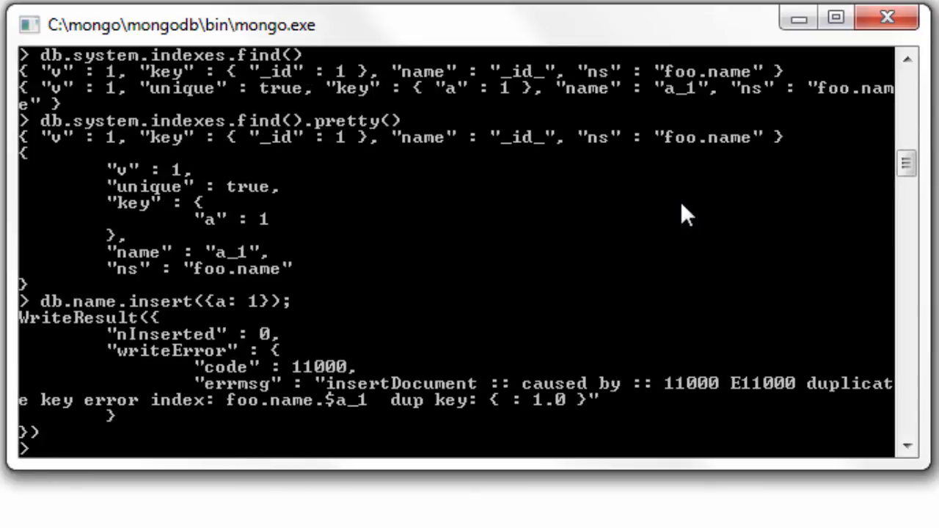
pyautogui.write('db.name')
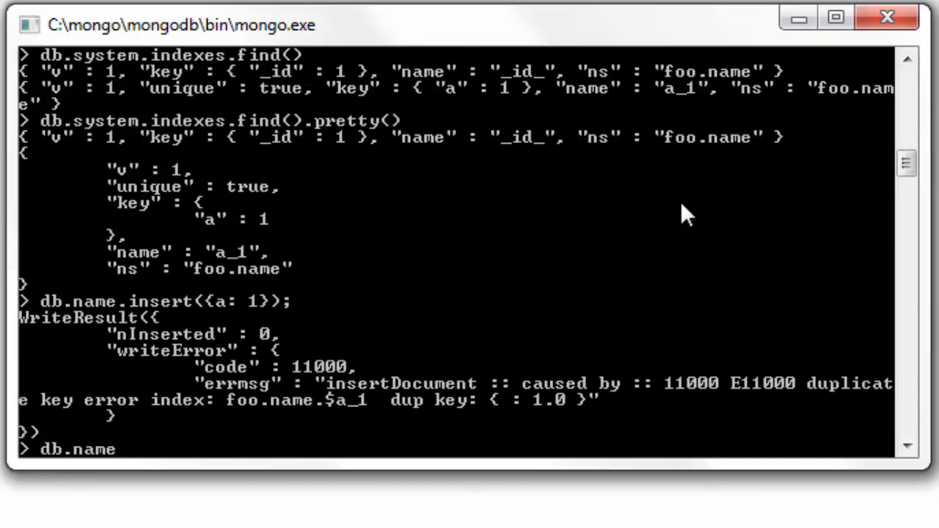
pyautogui.write('.find(')
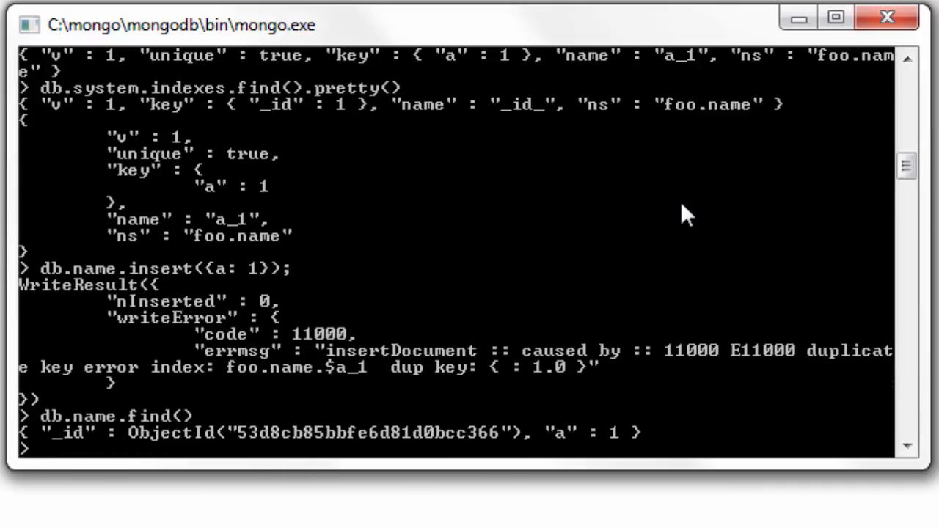
pyautogui.write('db.name.insert({a: 1});')
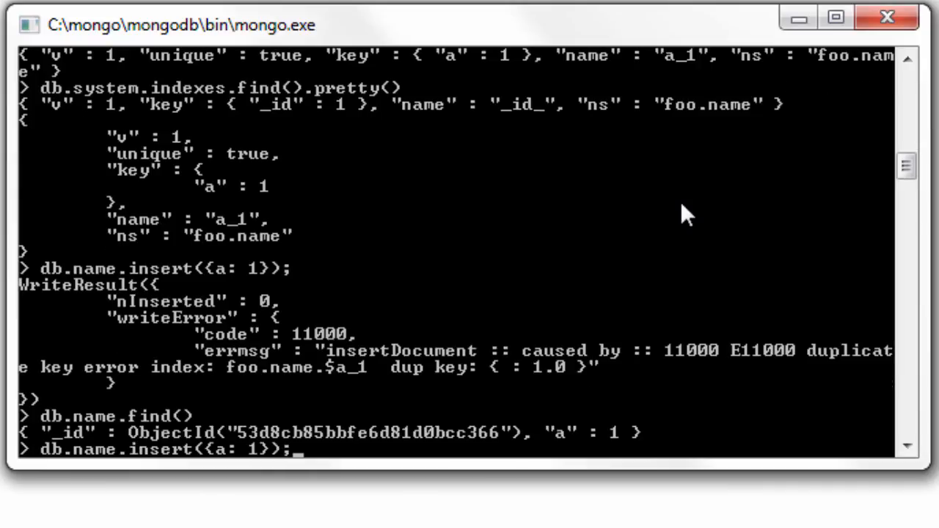
pyautogui.press('enter')
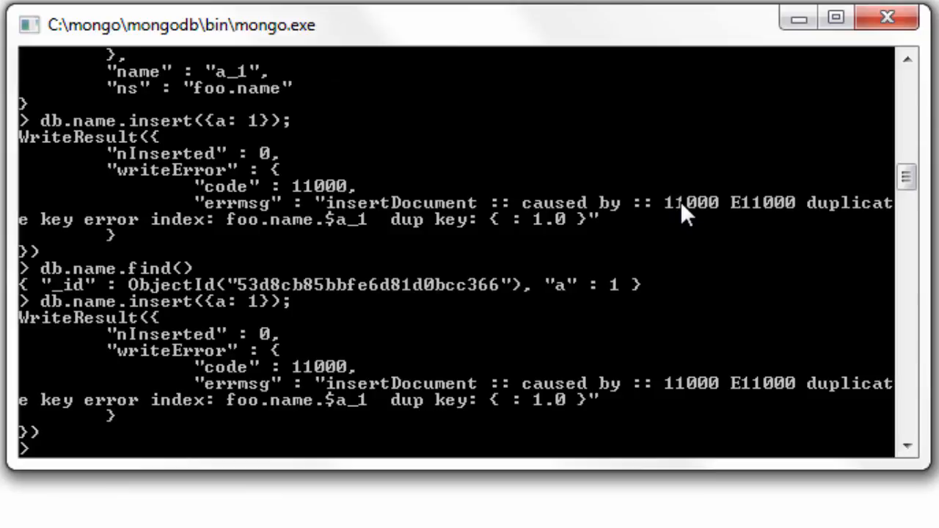